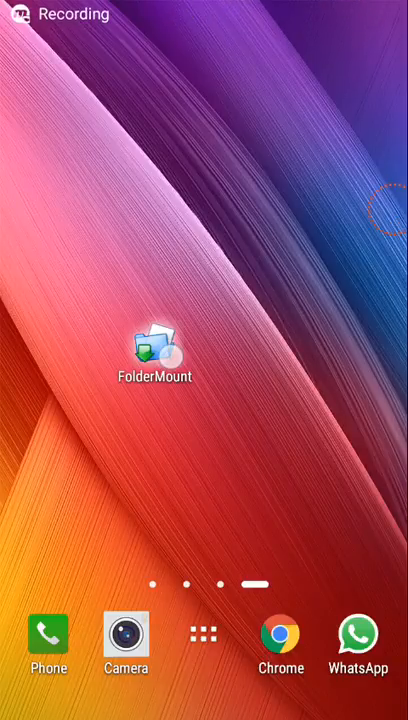
Step: Launch FolderMount from its home-screen shortcut and reveal the drawer with List of pairs, Partition sizes, Apps analyzer
left_click_drag(156, 356, 250, 230)
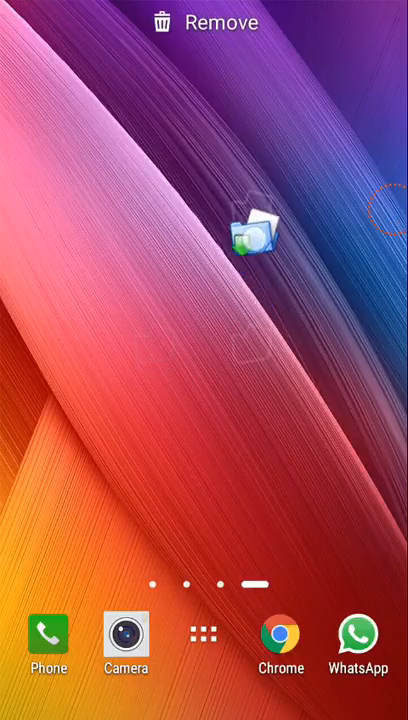
left_click_drag(256, 236, 142, 356)
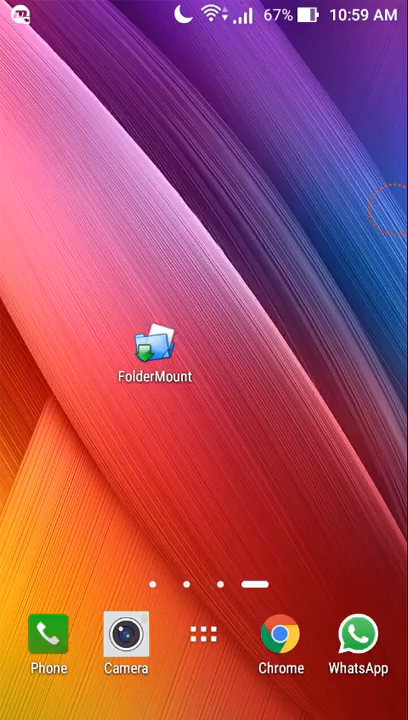
left_click_drag(146, 344, 218, 240)
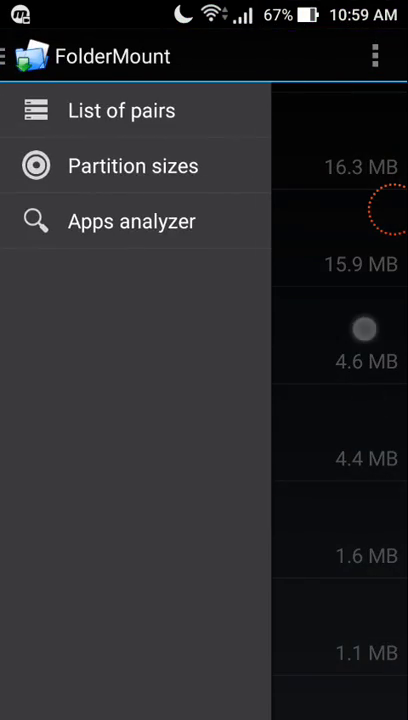
left_click(132, 220)
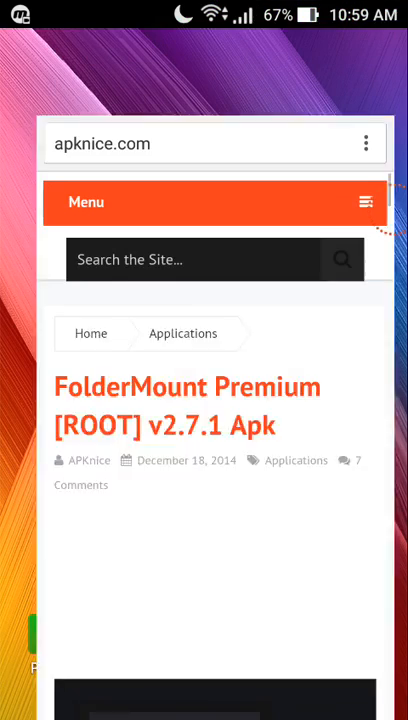
Step: Scroll the apknice.com article down to the 'Download FolderMount Premium [ROOT] v2.7.1 Apk' button
scroll("down", 3)
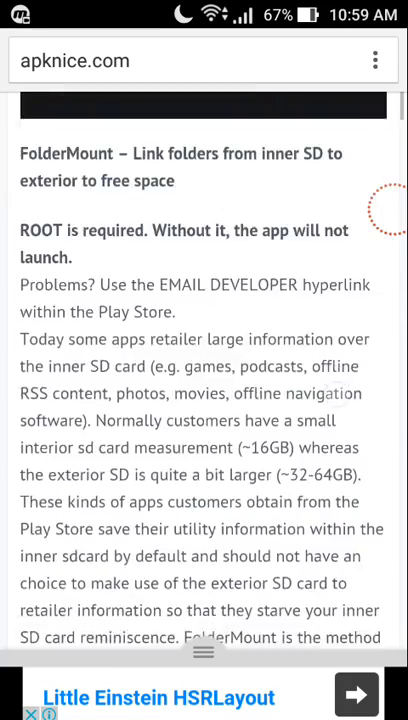
scroll("down", 3)
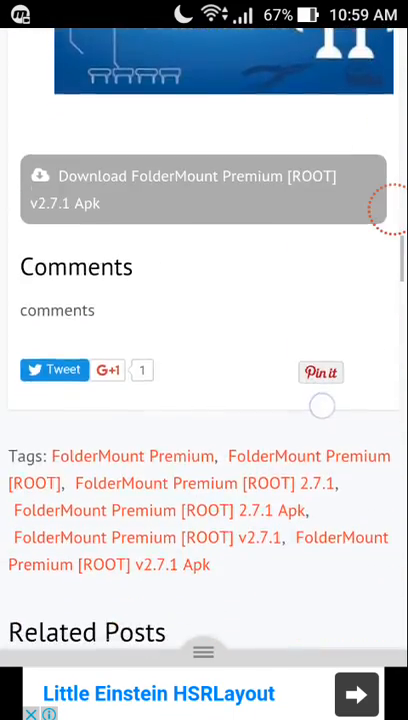
scroll("down", 3)
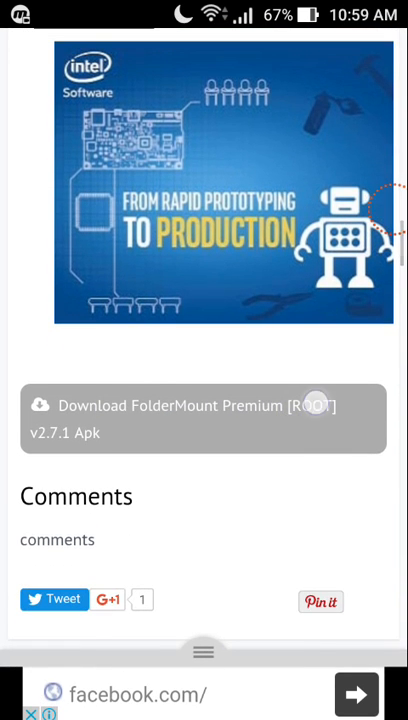
Step: Start the FolderMount Premium download and agree to the site's terms so the zip begins downloading
left_click(204, 418)
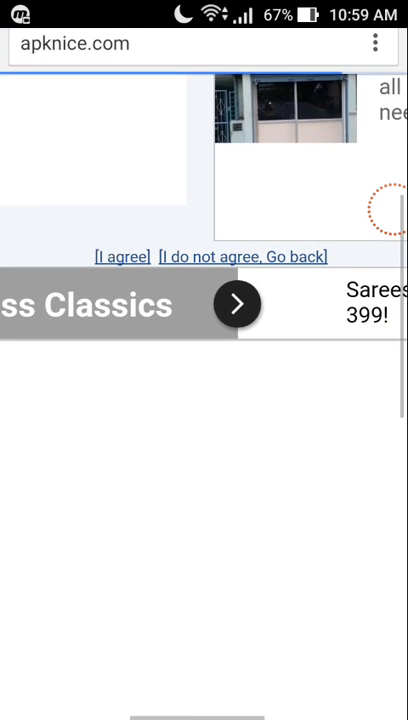
left_click(120, 256)
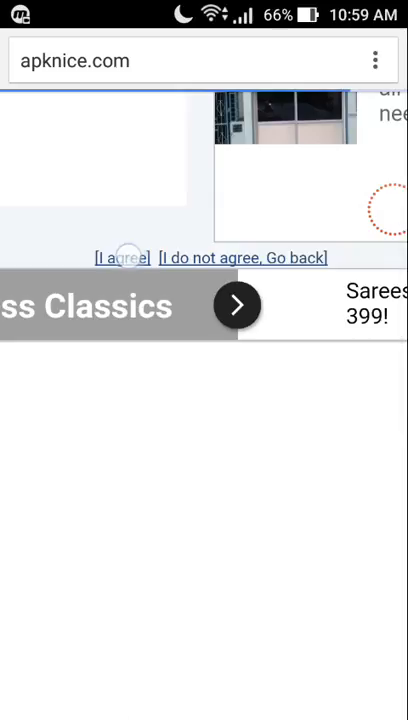
left_click(120, 256)
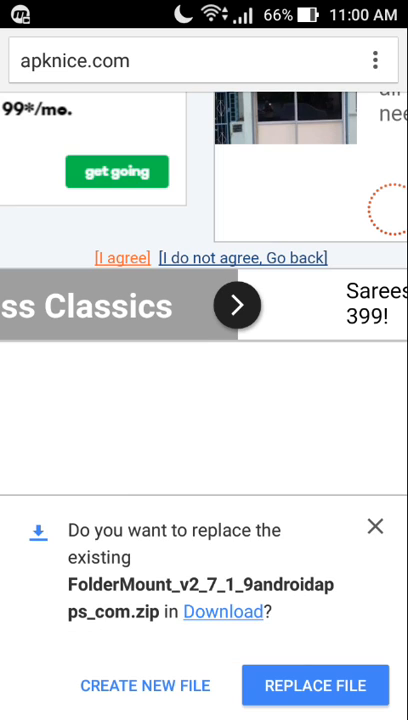
left_click(314, 684)
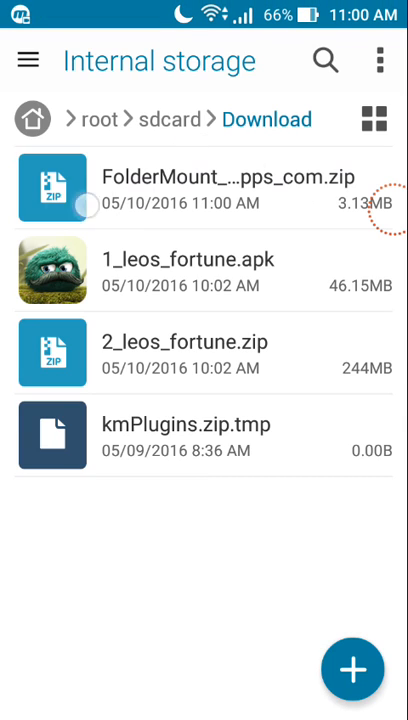
Step: Extract the FolderMount zip in the Download folder and install the Premium APK
left_click(204, 176)
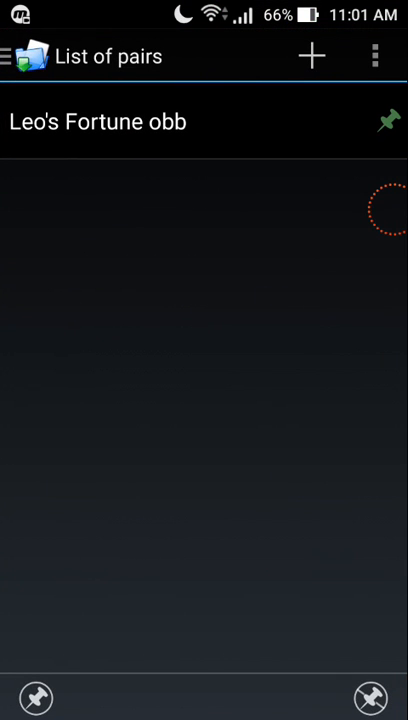
Step: View the premium List of pairs with Leo's Fortune obb, then return to the home screen
left_click(374, 56)
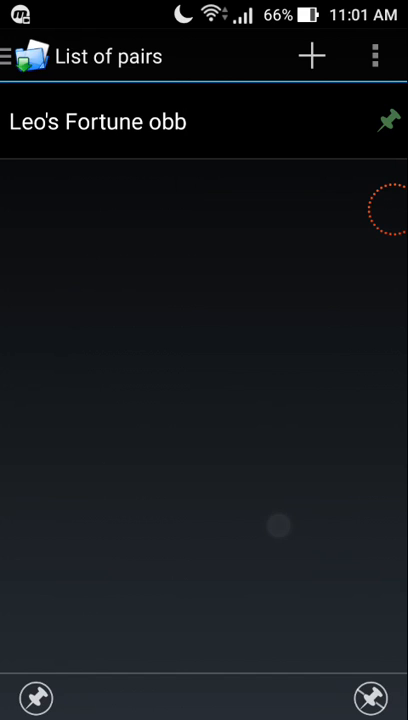
key("home")
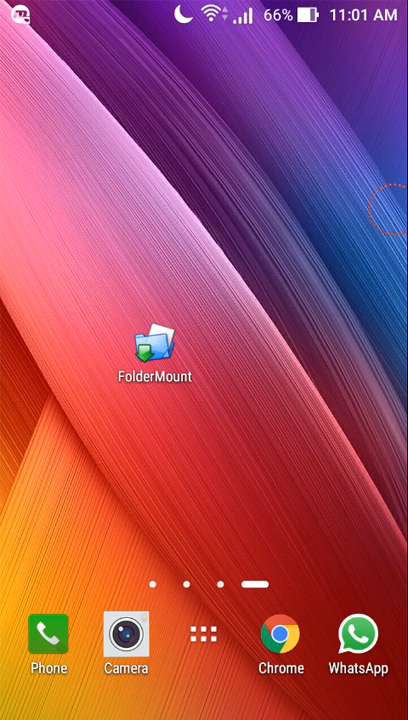